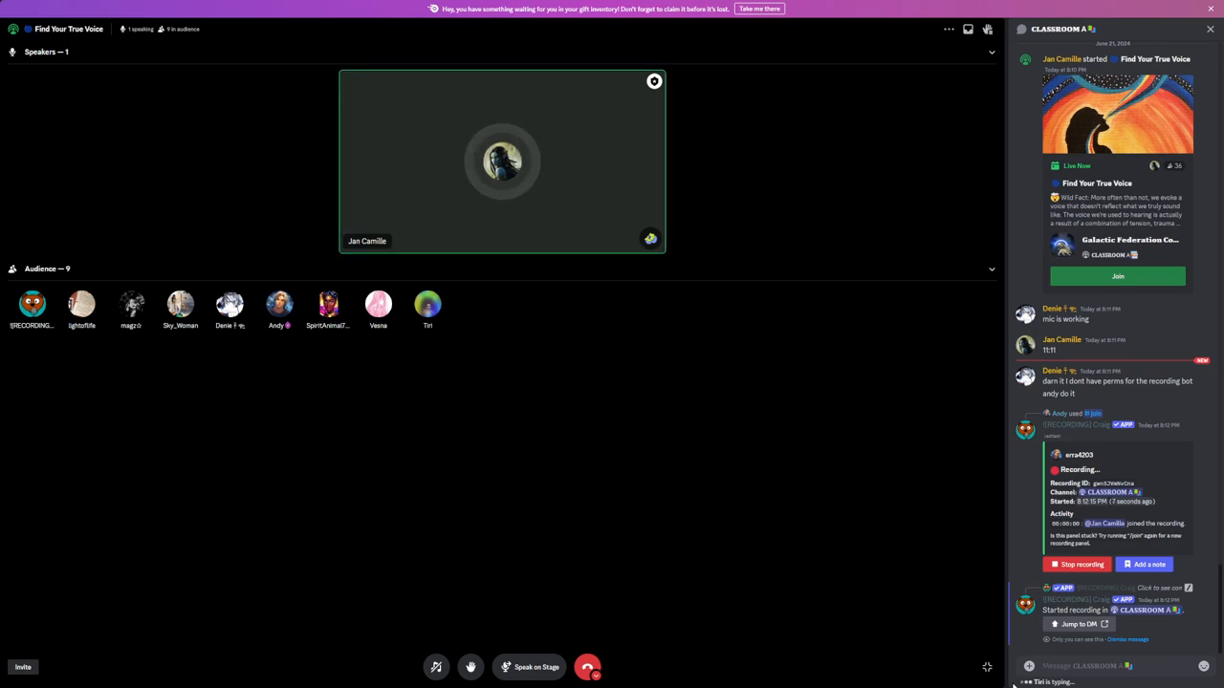
Scroll through the Classroom A stage chat to follow listeners' messages about crown chakra tingling.
{"action": "scroll", "scroll_direction": "down", "scroll_amount": 3}
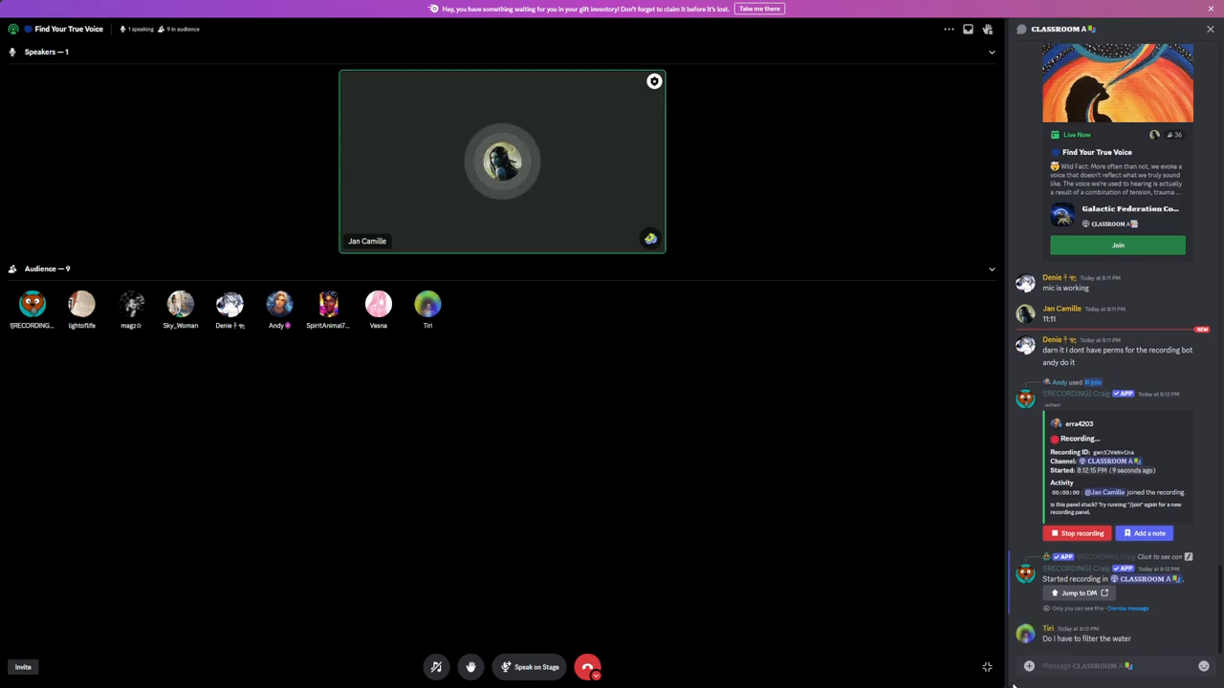
{"action": "scroll", "scroll_direction": "down", "scroll_amount": 3}
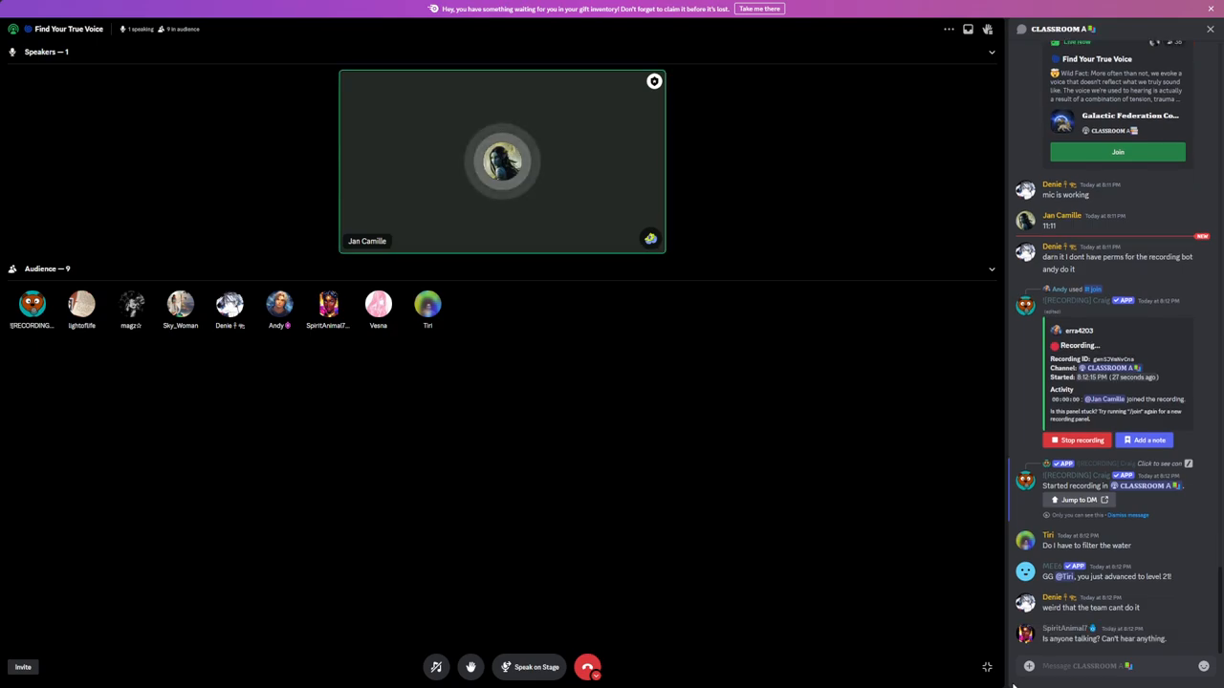
{"action": "scroll", "scroll_direction": "down", "scroll_amount": 3}
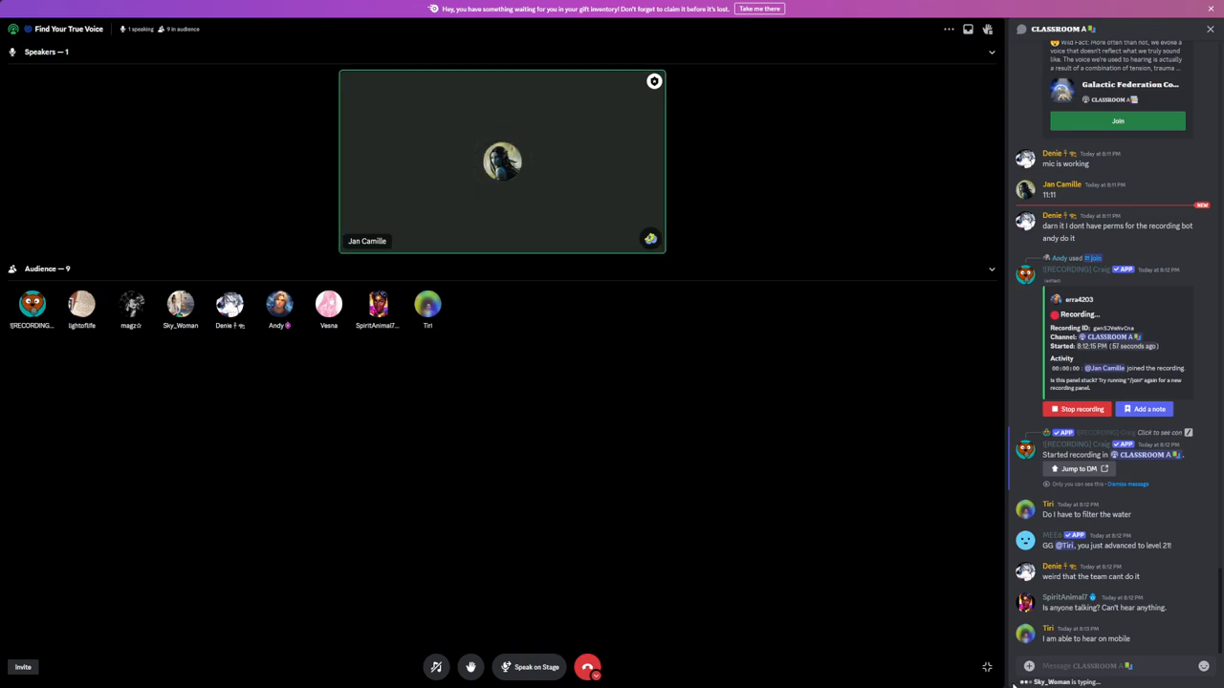
{"action": "scroll", "scroll_direction": "down", "scroll_amount": 3}
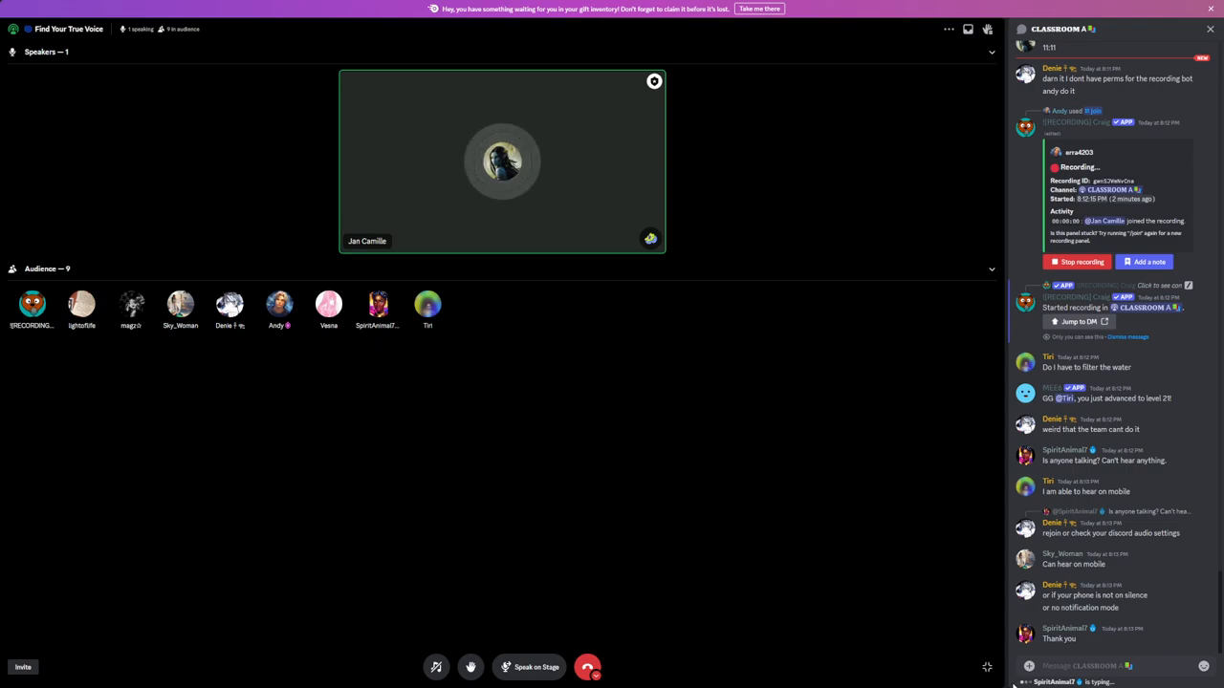
{"action": "scroll", "scroll_direction": "up", "scroll_amount": 3}
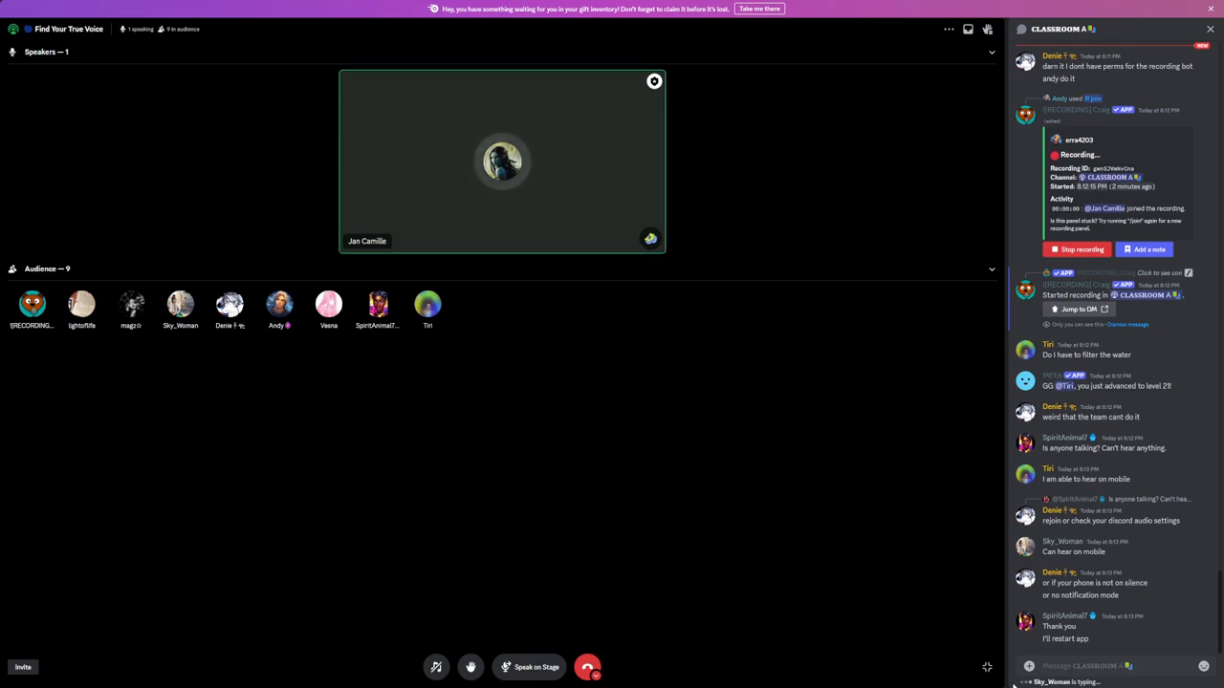
{"action": "scroll", "scroll_direction": "down", "scroll_amount": 3}
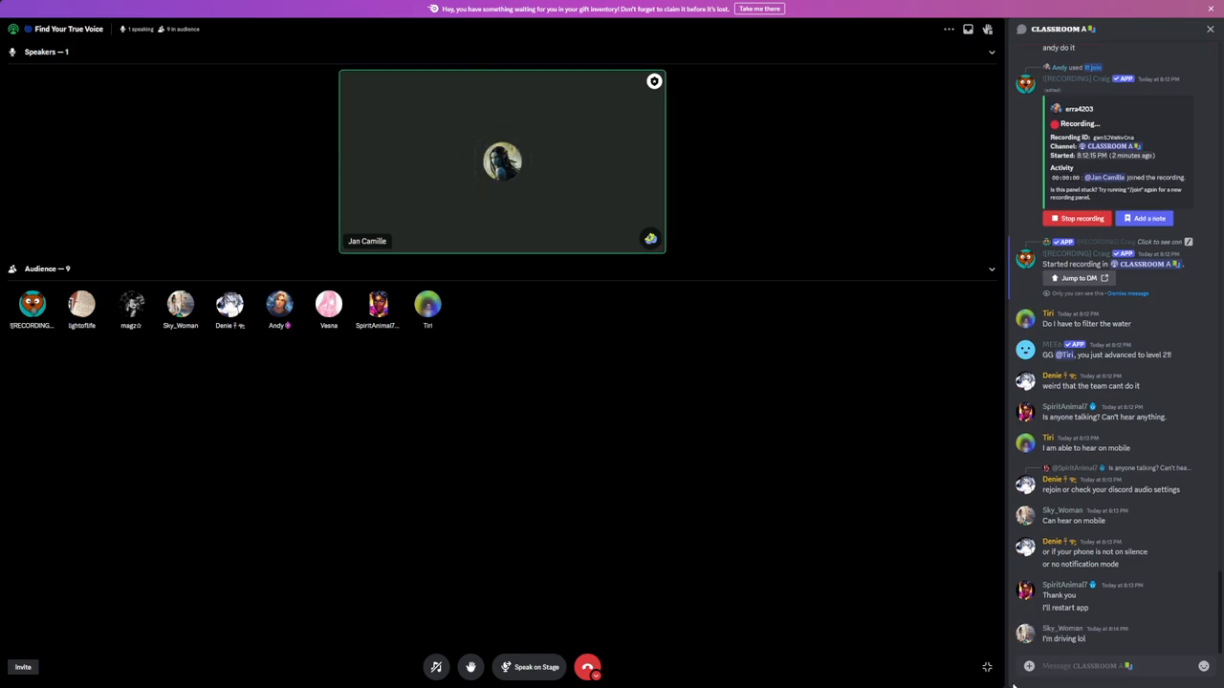
{"action": "scroll", "scroll_direction": "down", "scroll_amount": 3}
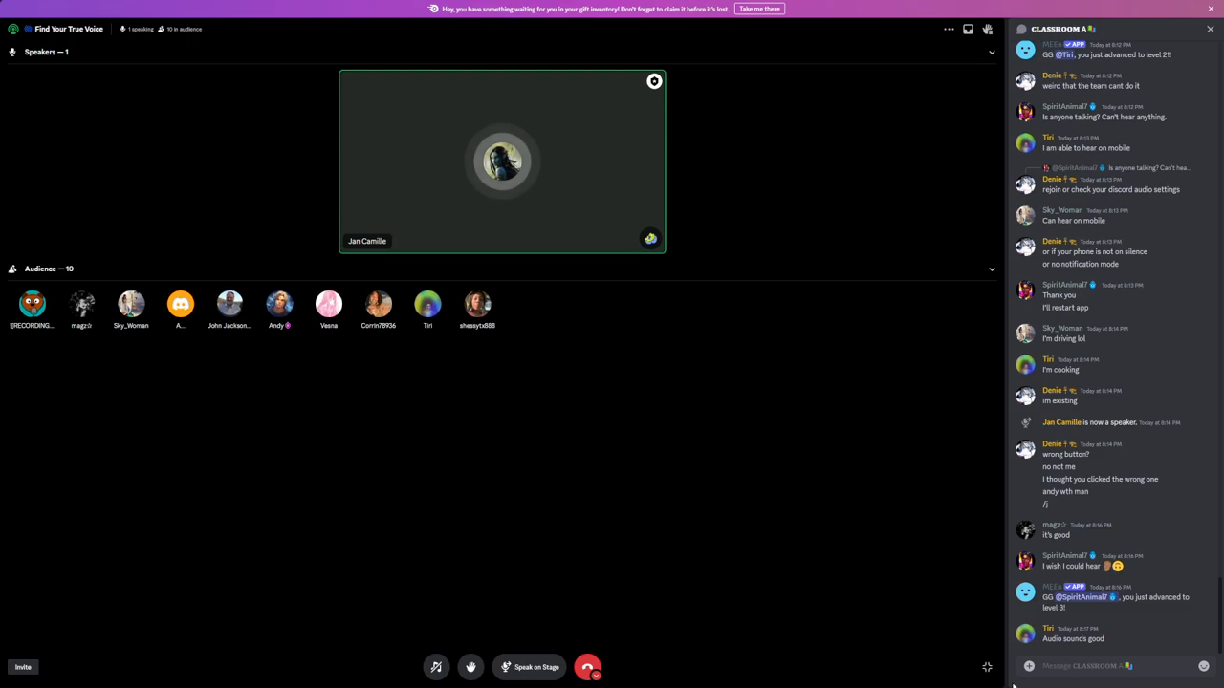
{"action": "scroll", "scroll_direction": "down", "scroll_amount": 3}
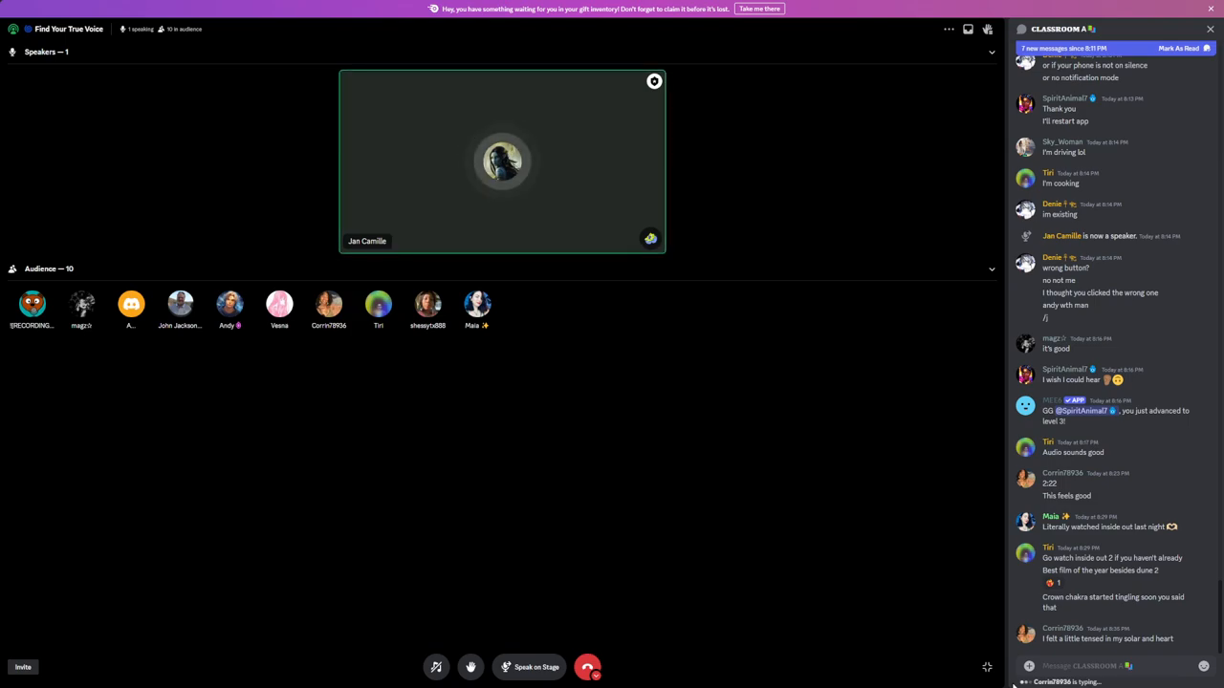
{"action": "scroll", "scroll_direction": "down", "scroll_amount": 3}
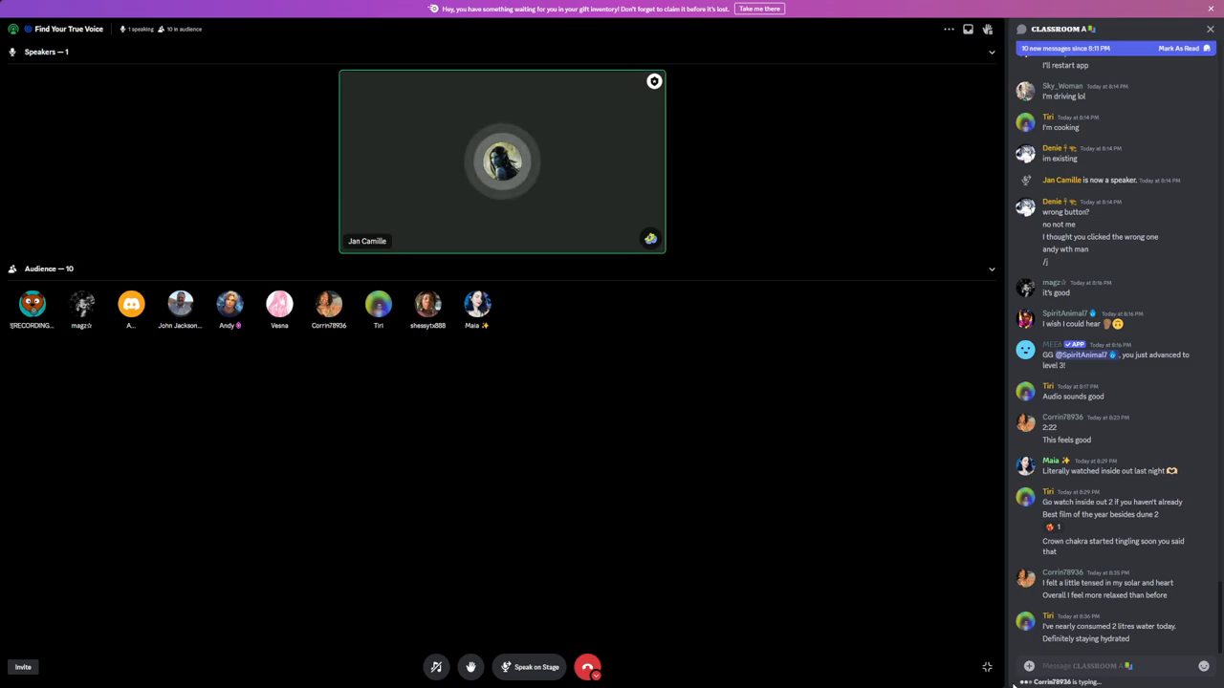
{"action": "scroll", "scroll_direction": "down", "scroll_amount": 3}
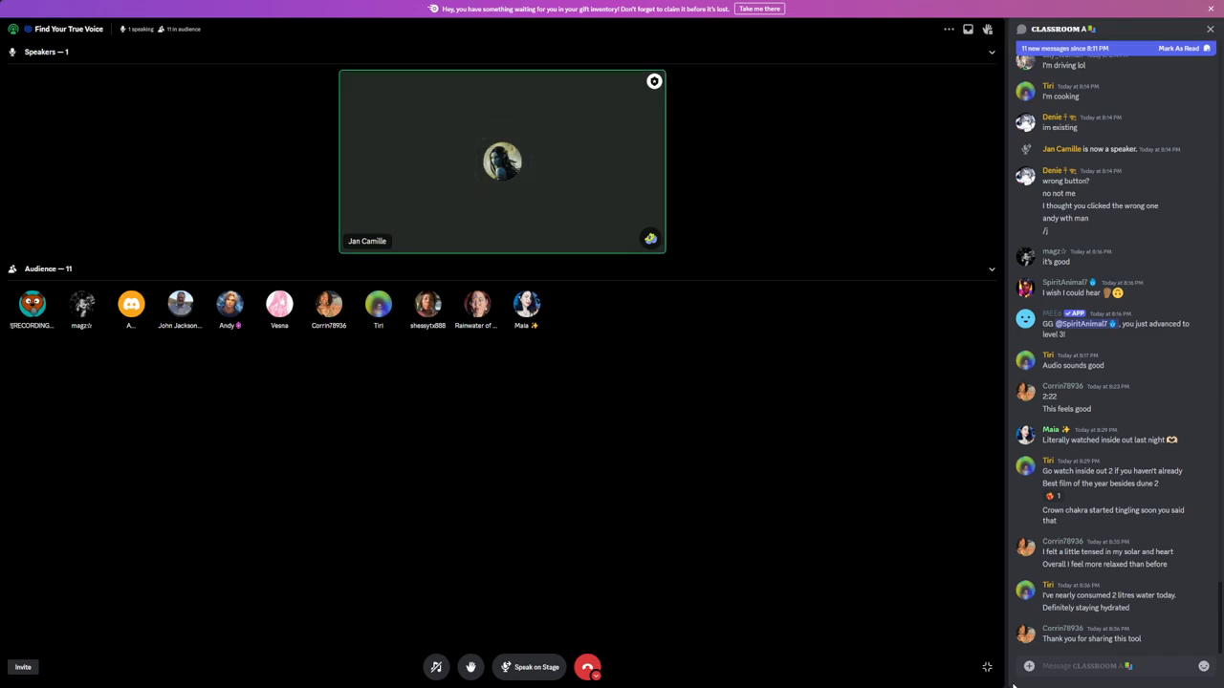
{"action": "mouse_move", "coordinate": [502, 160]}
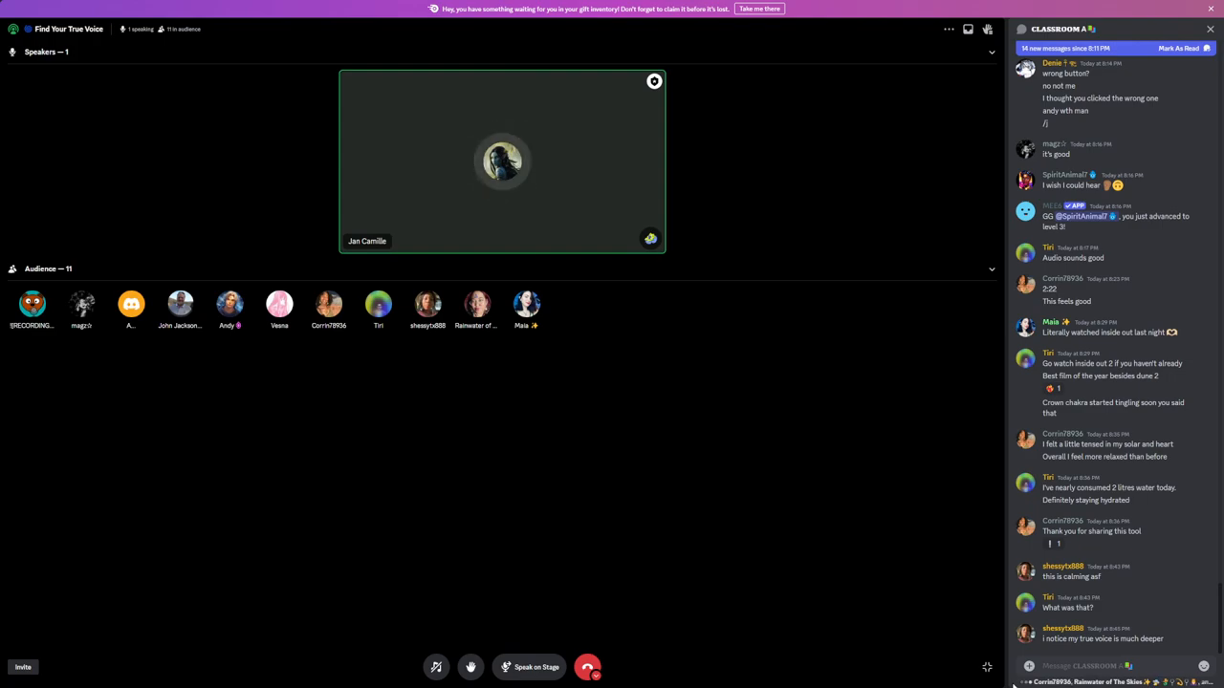
{"action": "scroll", "scroll_direction": "down", "scroll_amount": 3}
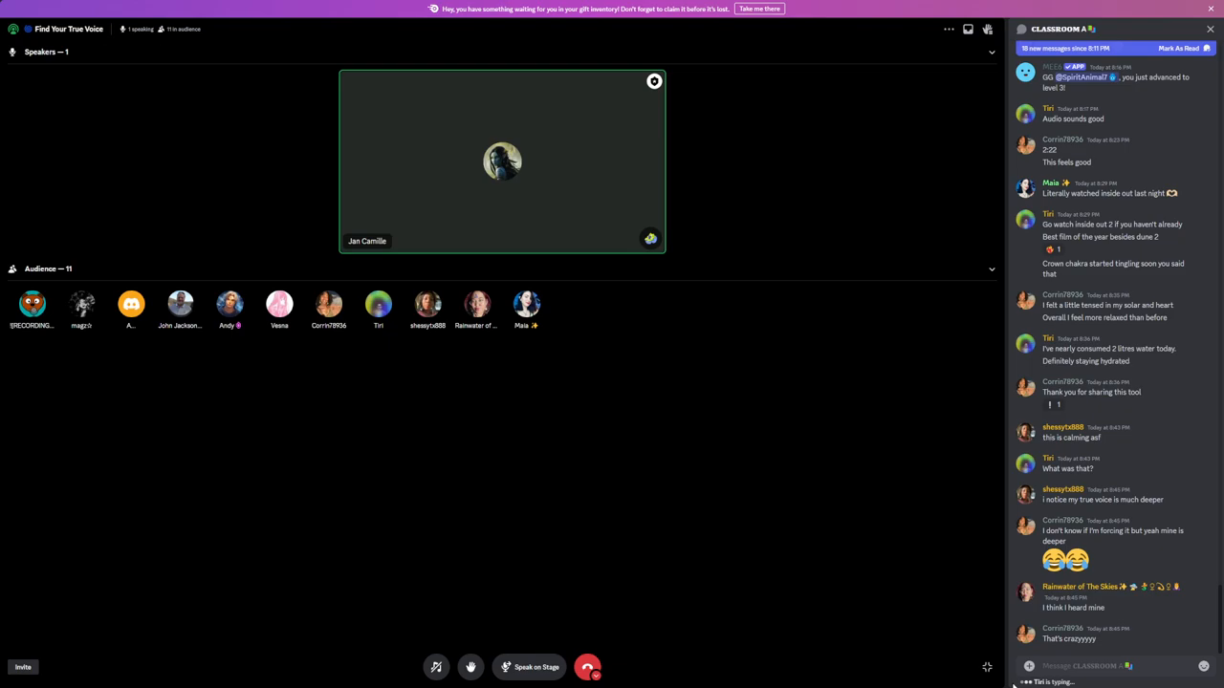
{"action": "scroll", "scroll_direction": "down", "scroll_amount": 3}
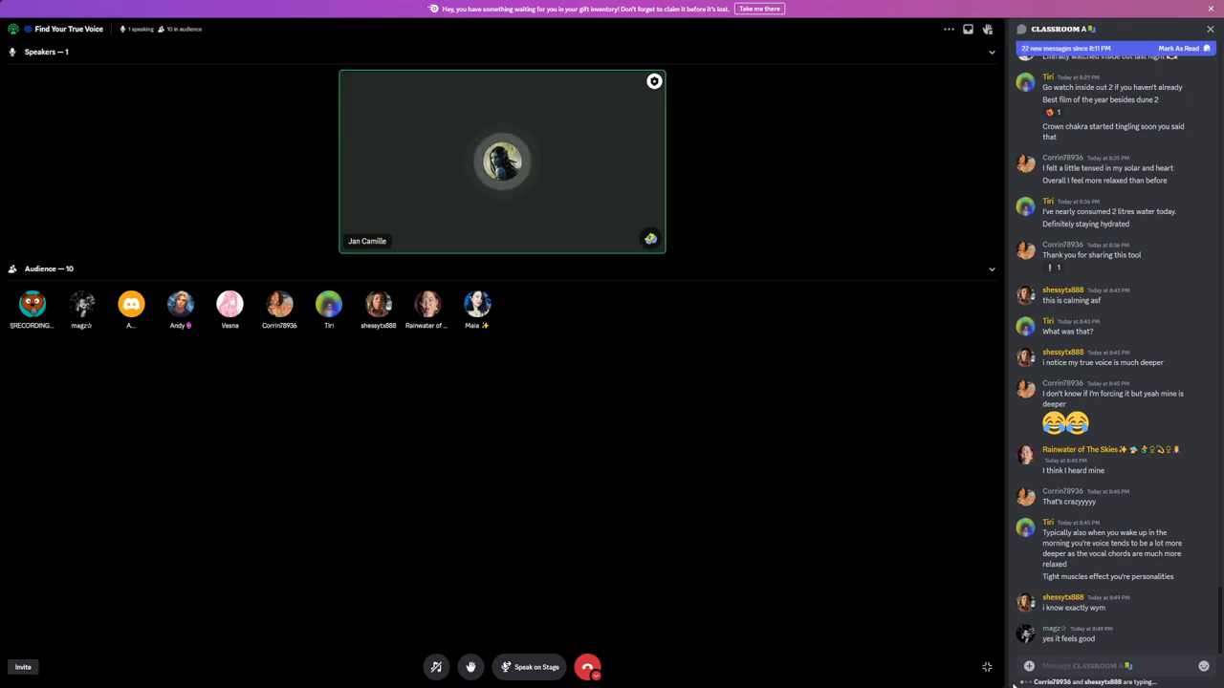
{"action": "scroll", "scroll_direction": "down", "scroll_amount": 3}
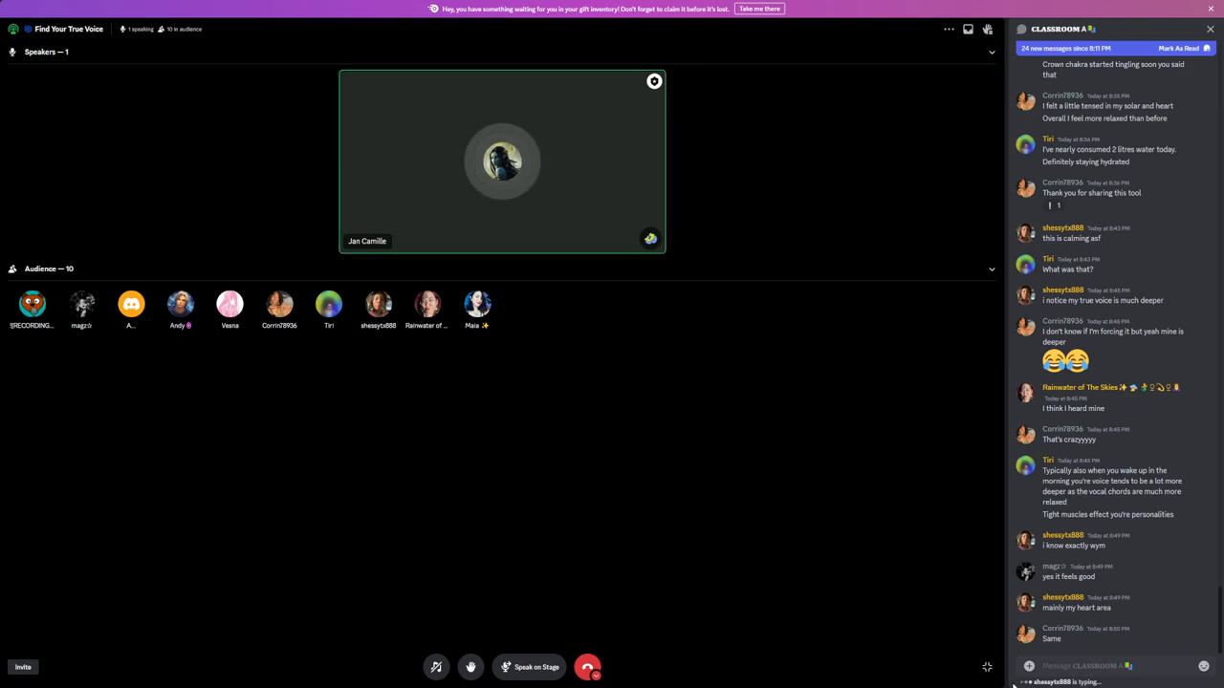
{"action": "scroll", "scroll_direction": "down", "scroll_amount": 3}
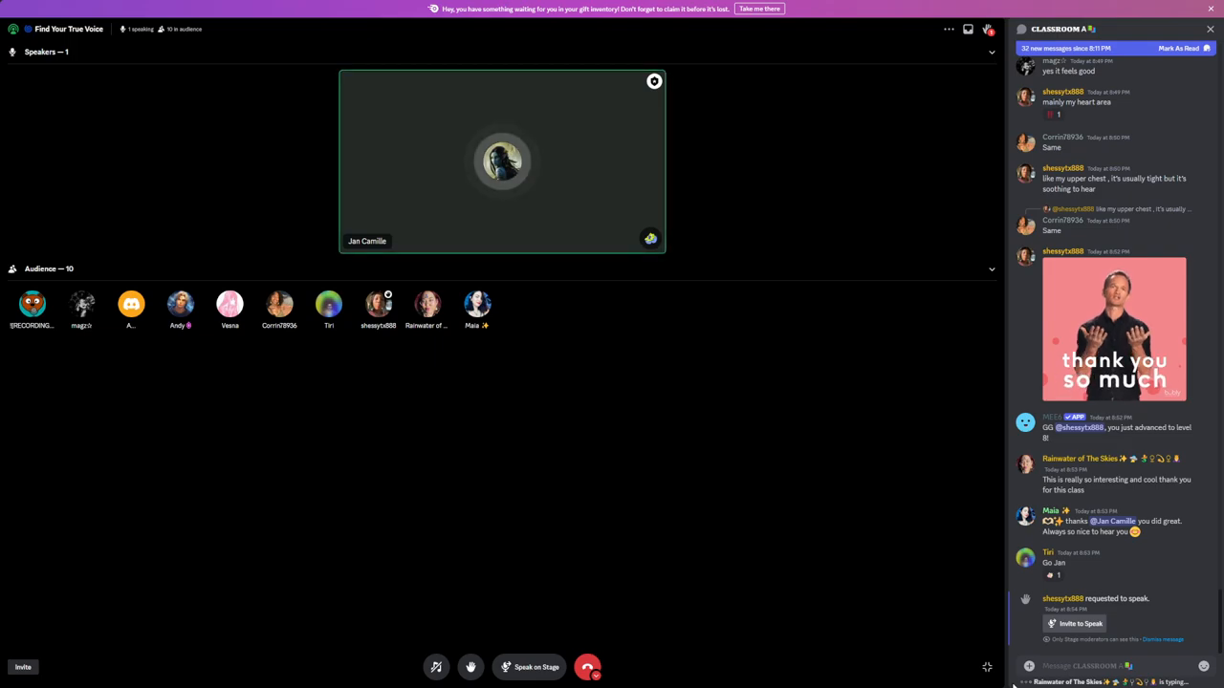
Approve the audience member's speak request, bringing them on stage beside the host.
{"action": "left_click", "coordinate": [1078, 623]}
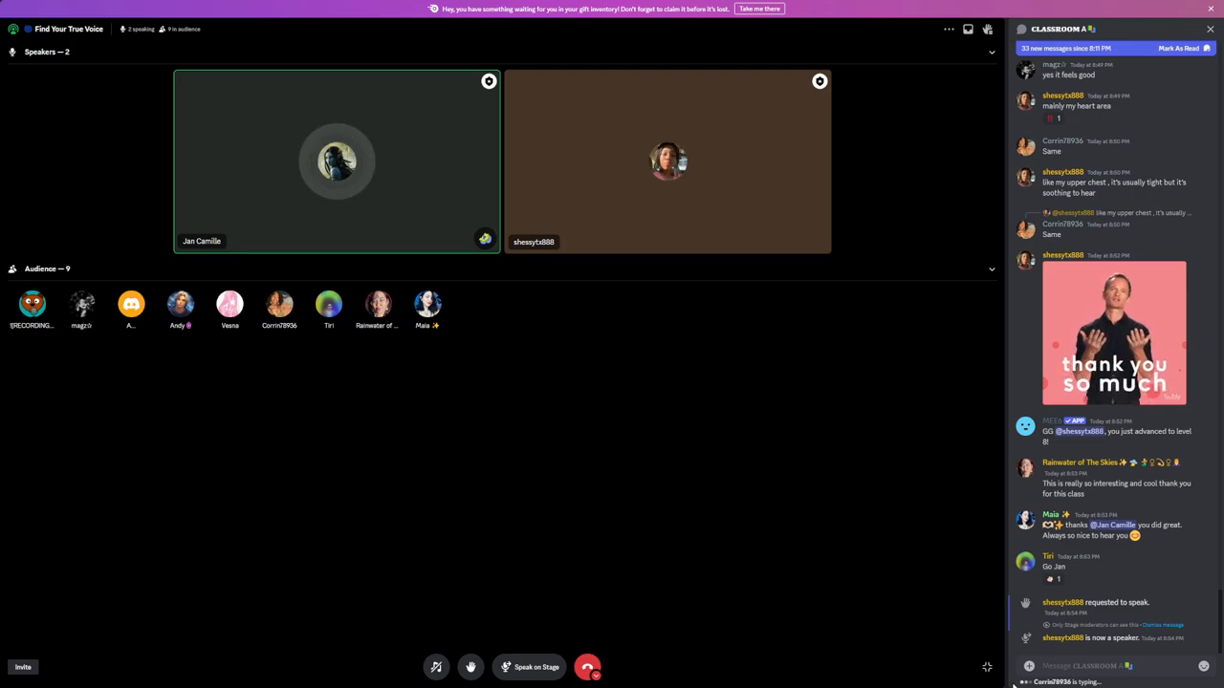
{"action": "scroll", "scroll_direction": "down", "scroll_amount": 3}
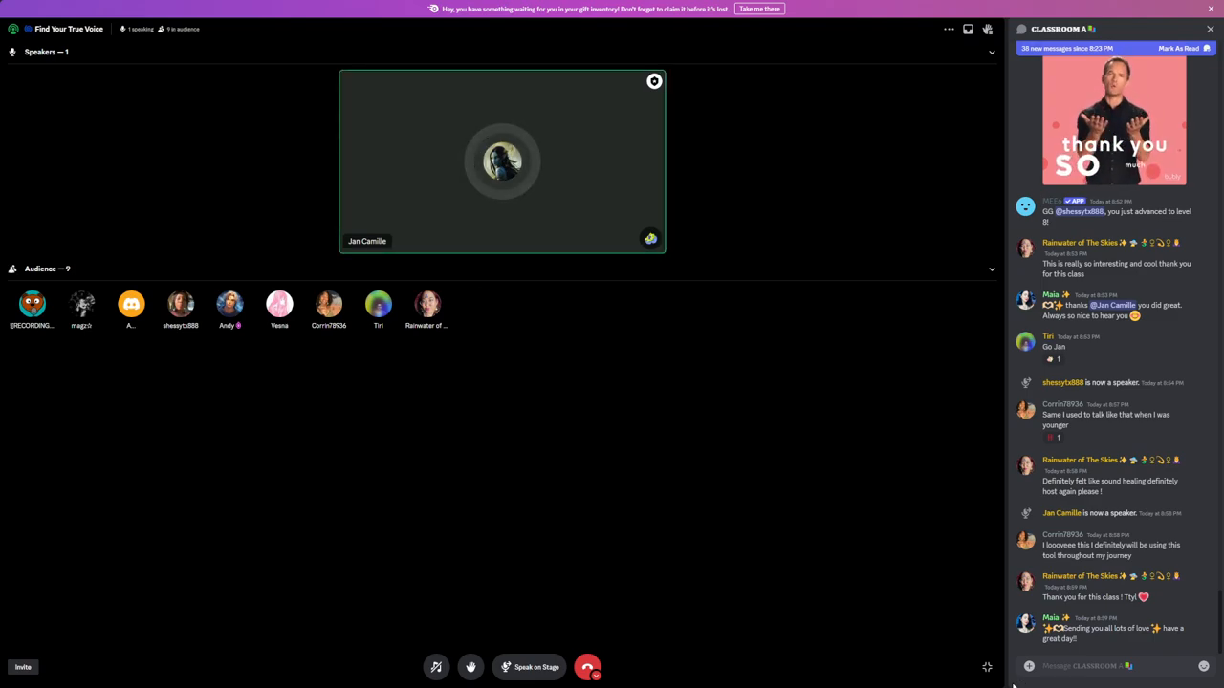
Scroll down the stage chat to read the audience's closing thank-you messages.
{"action": "scroll", "scroll_direction": "down", "scroll_amount": 3}
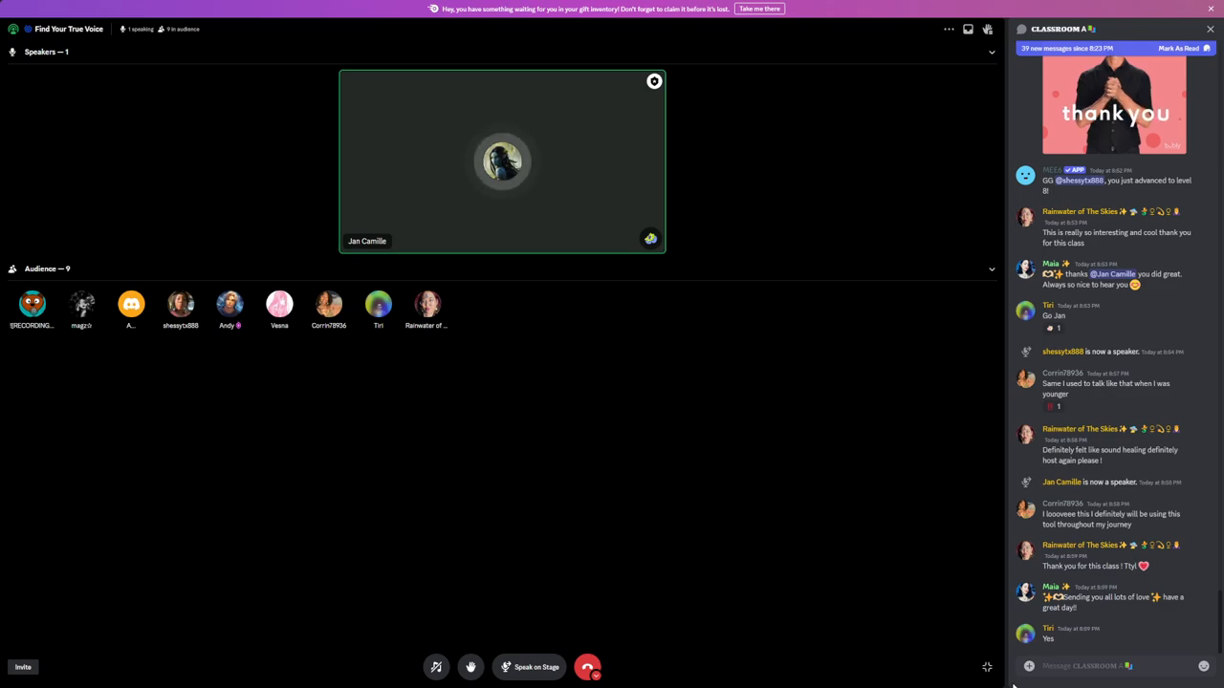